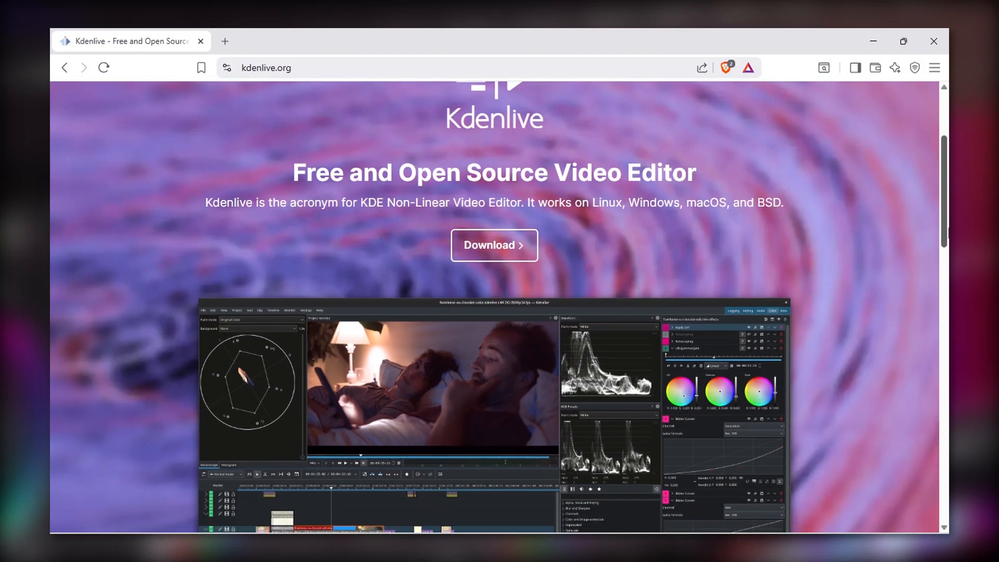
Scroll the page, add a video file to the project, and select the clip on track V2
scroll(down, 3)
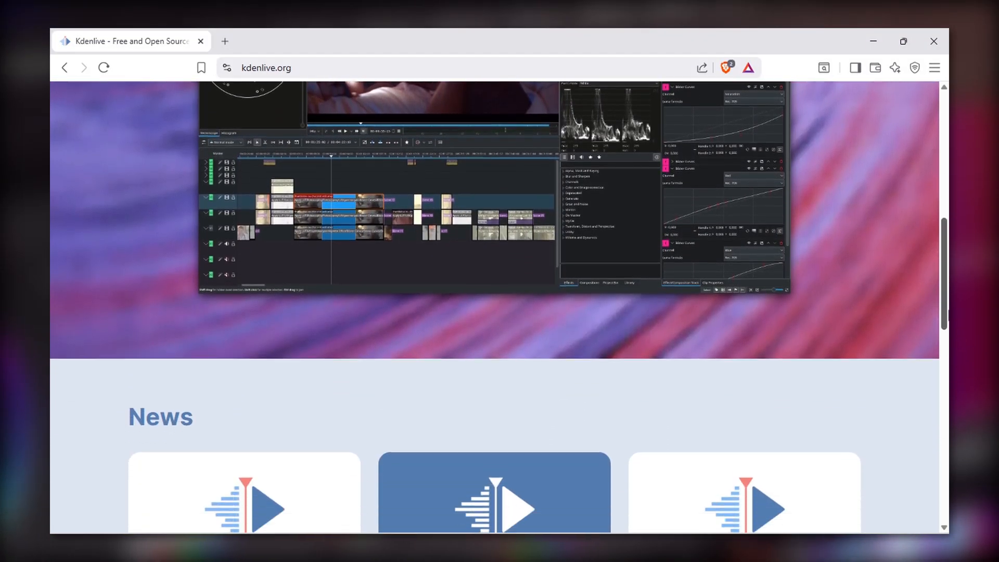
scroll(down, 3)
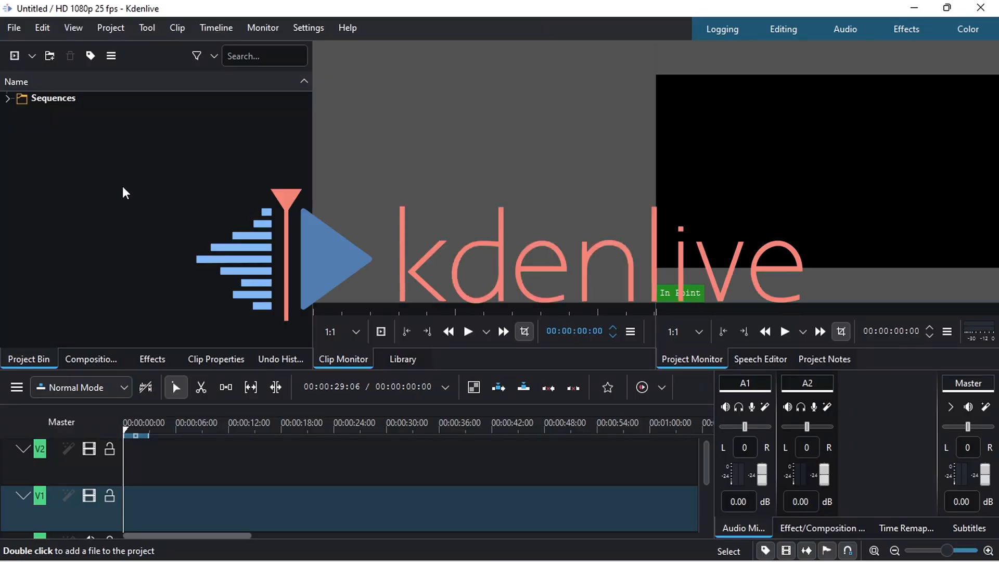
double_click(153, 191)
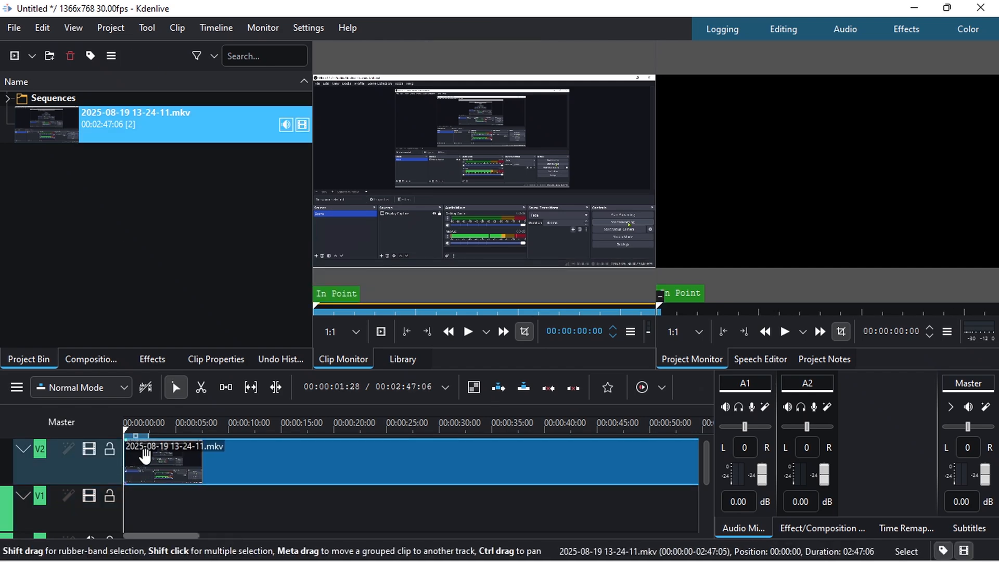
click(235, 423)
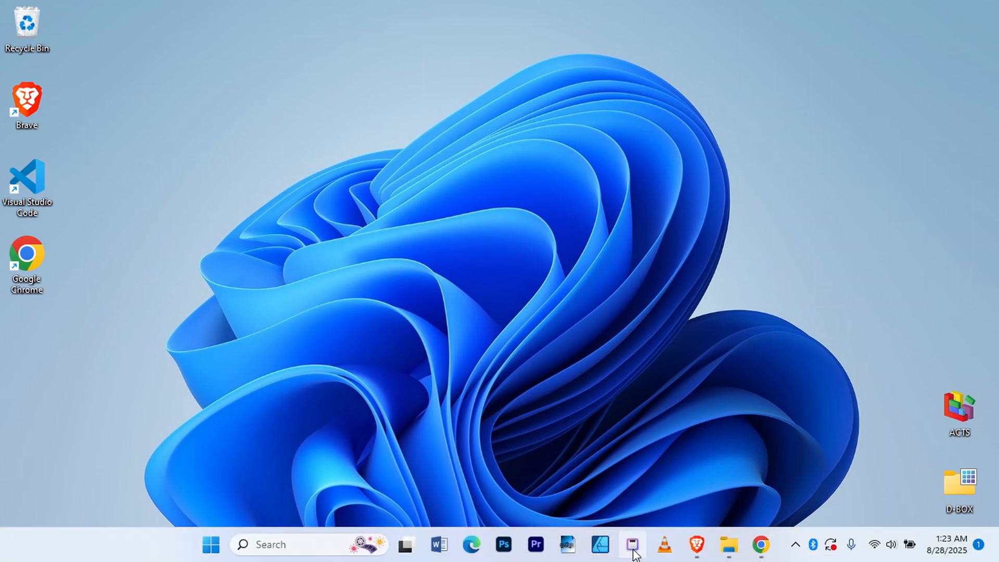
Search 'kdenlive download' in Brave and open the 'Downloads - Kdenlive' result
click(695, 544)
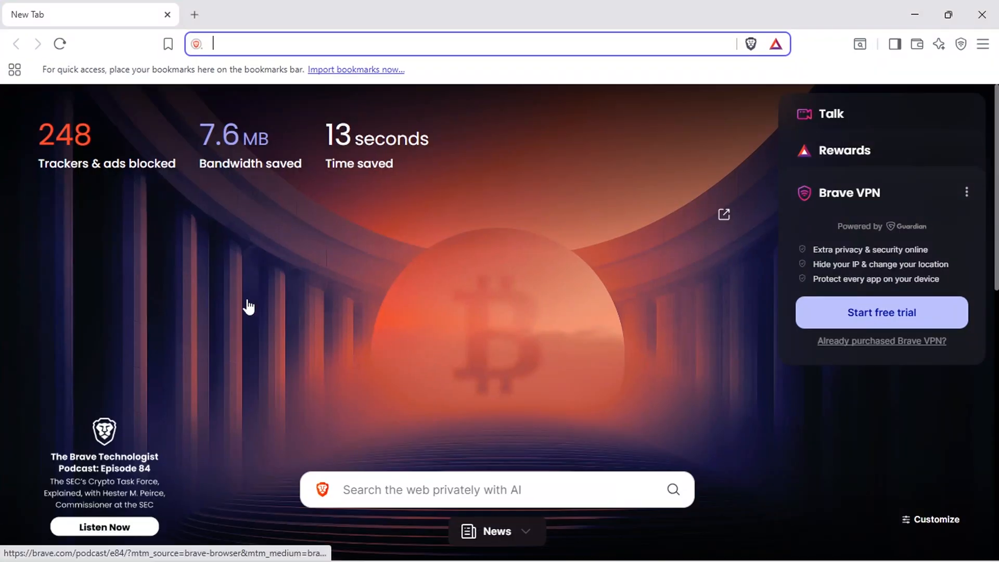
text(kdenlive d)
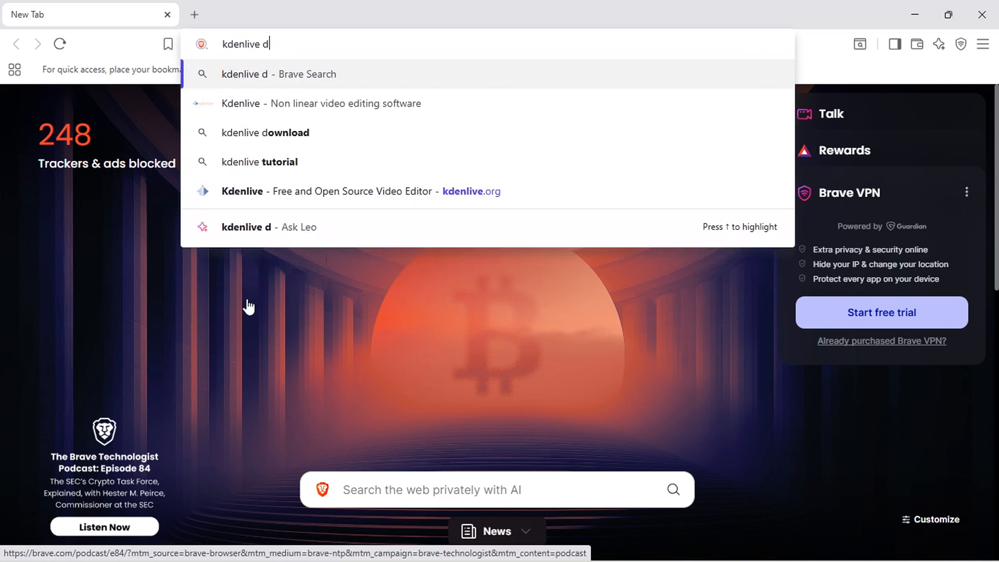
click(264, 132)
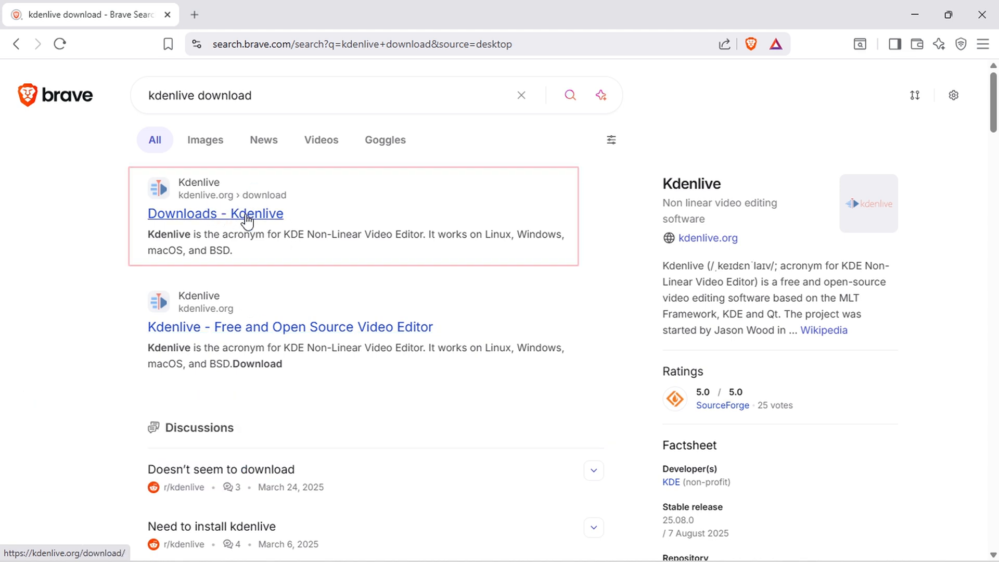
click(216, 214)
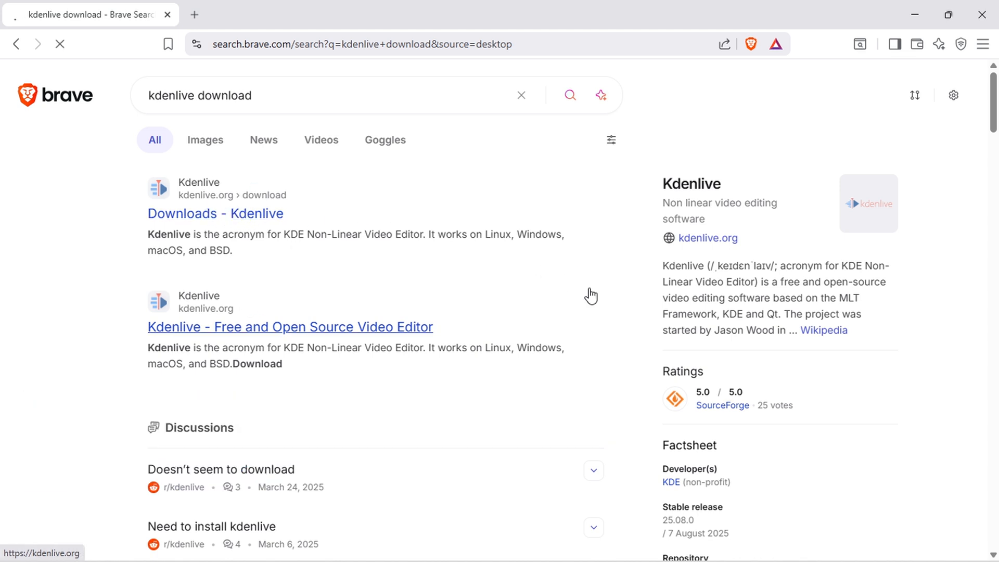
click(215, 213)
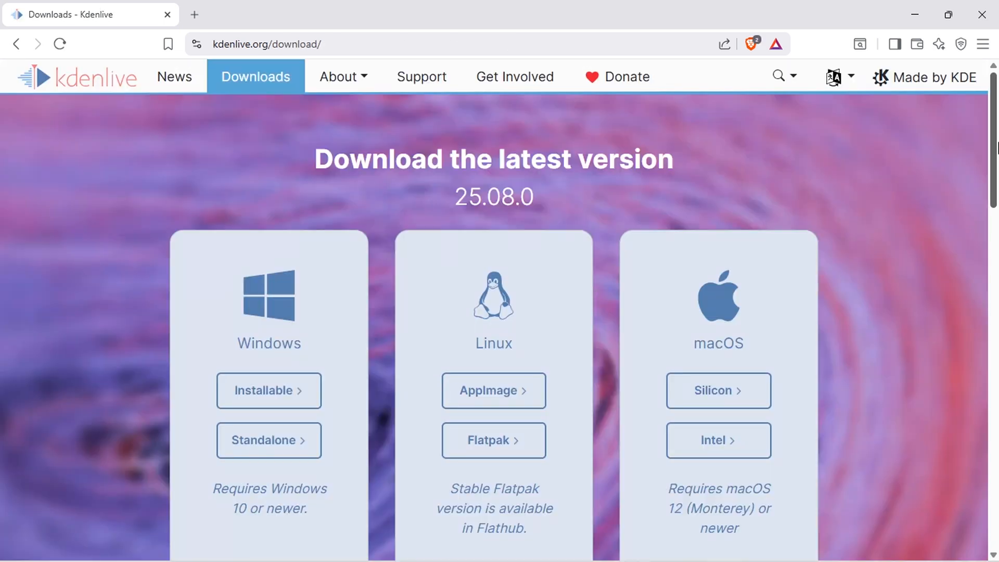
Save the Windows Installable Kdenlive 25.08.0 installer to the Downloads folder
scroll(down, 3)
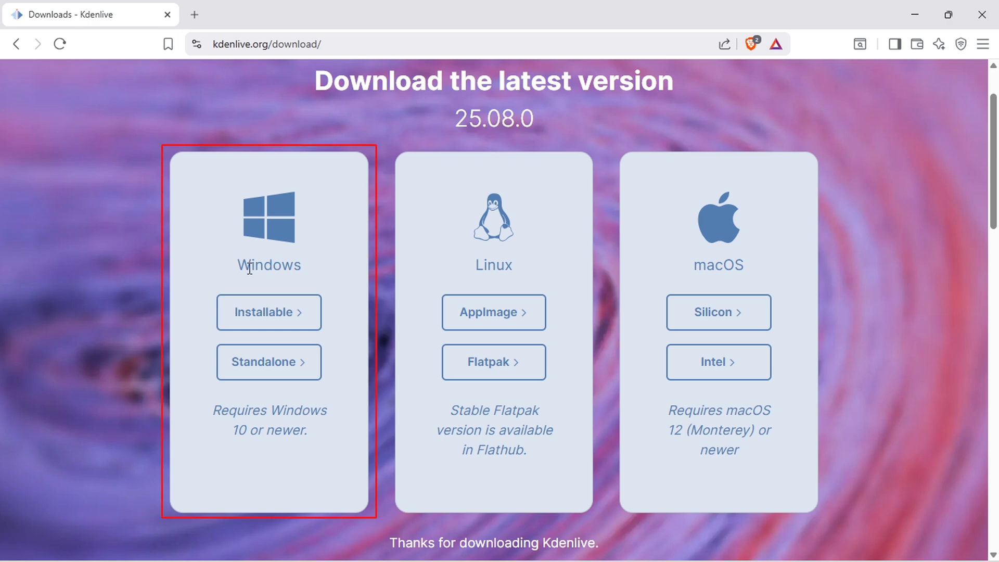
click(268, 312)
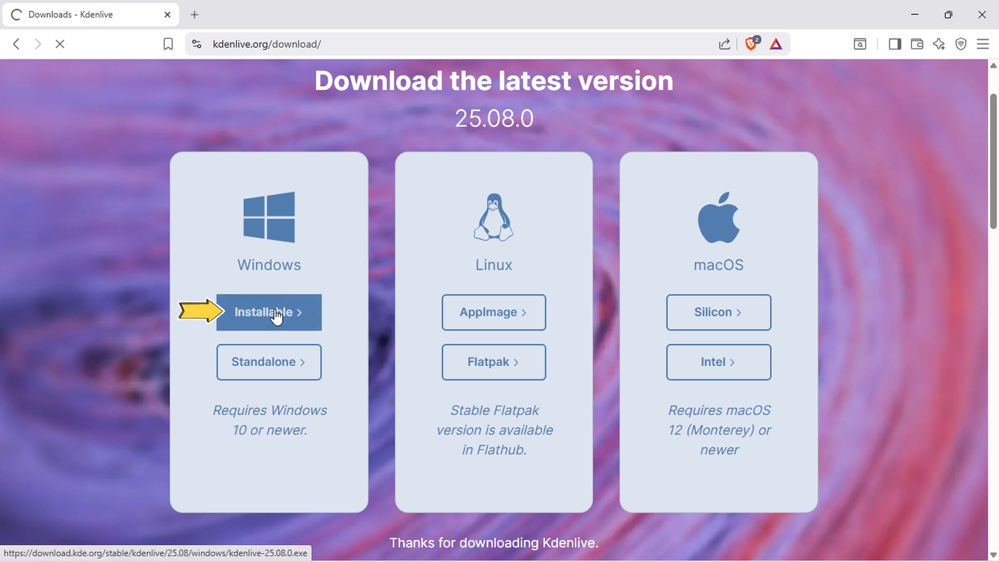
click(269, 312)
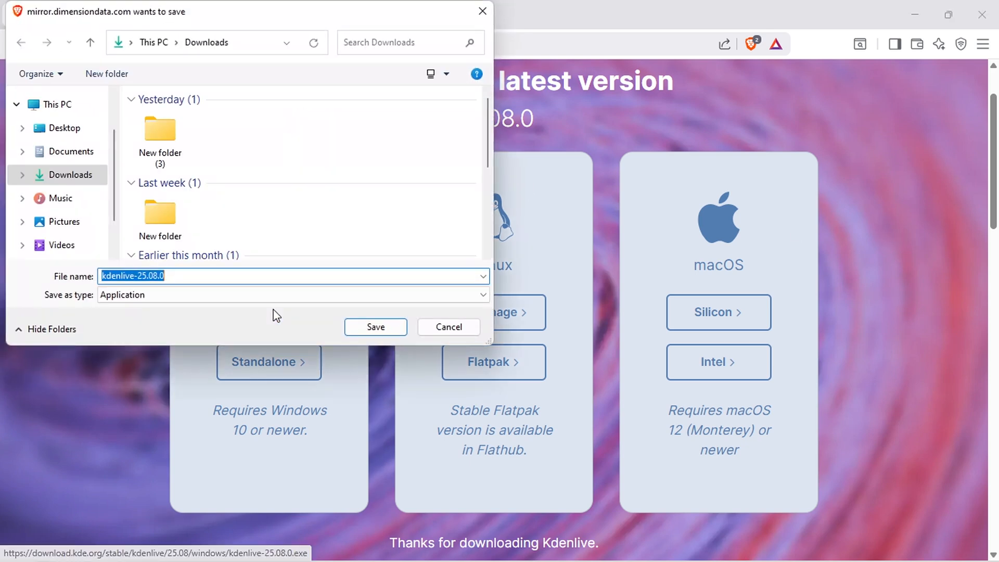
click(375, 326)
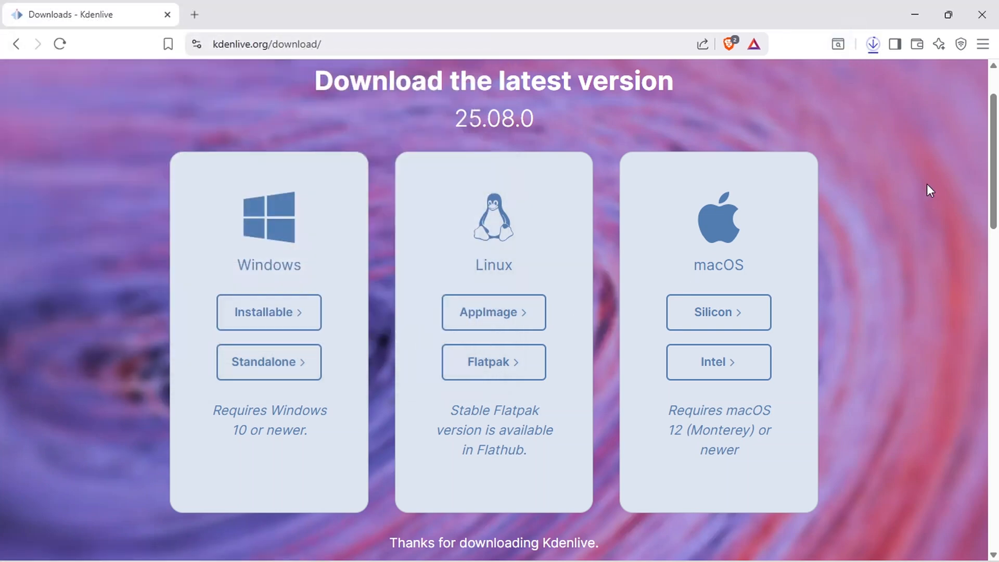
Show kdenlive-25.08.0.exe in its Downloads folder from Brave's download history
click(872, 44)
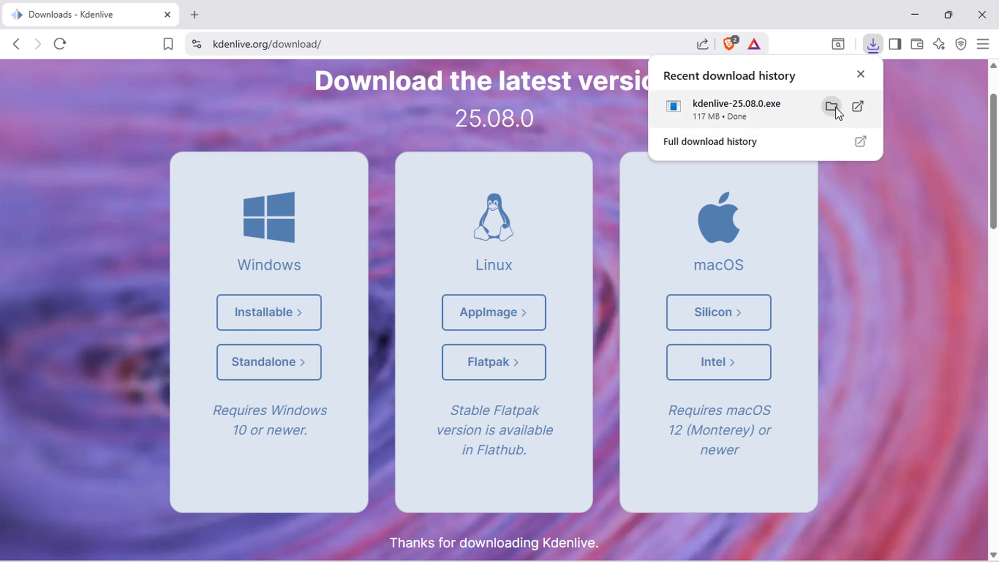
click(831, 106)
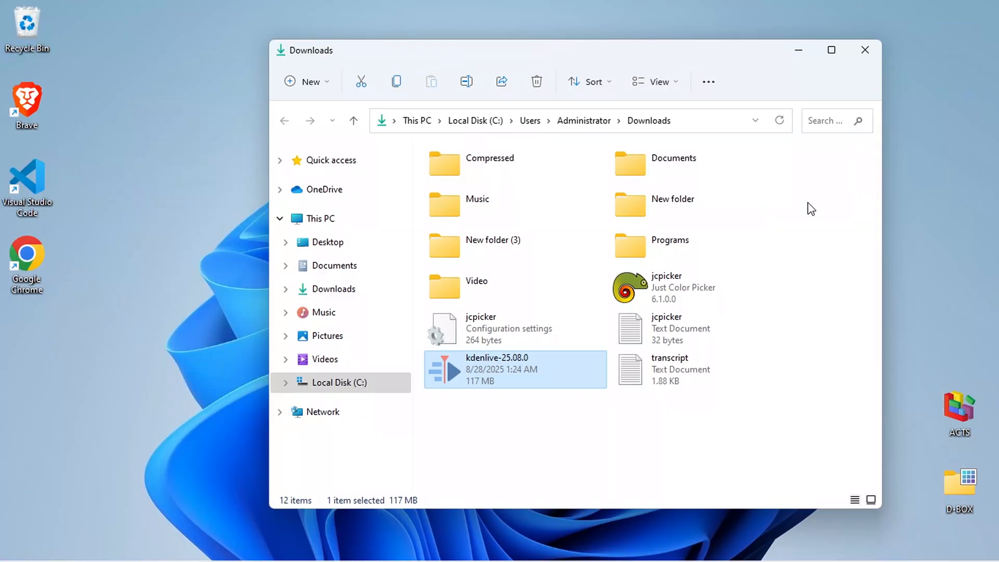
Run the installer with default C:\Program Files\kdenlive location and Start Menu folder, then finish
right_click(514, 369)
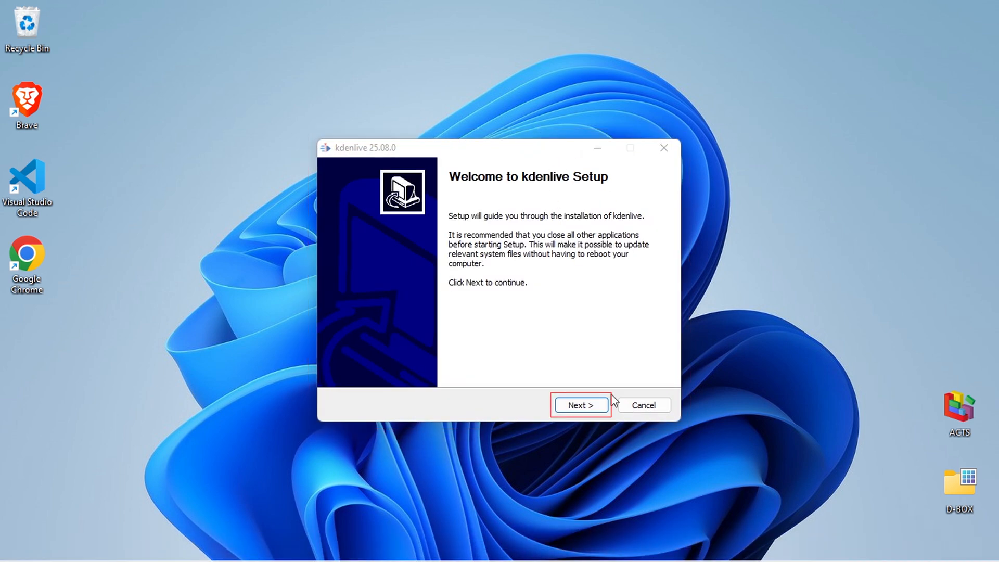
click(579, 405)
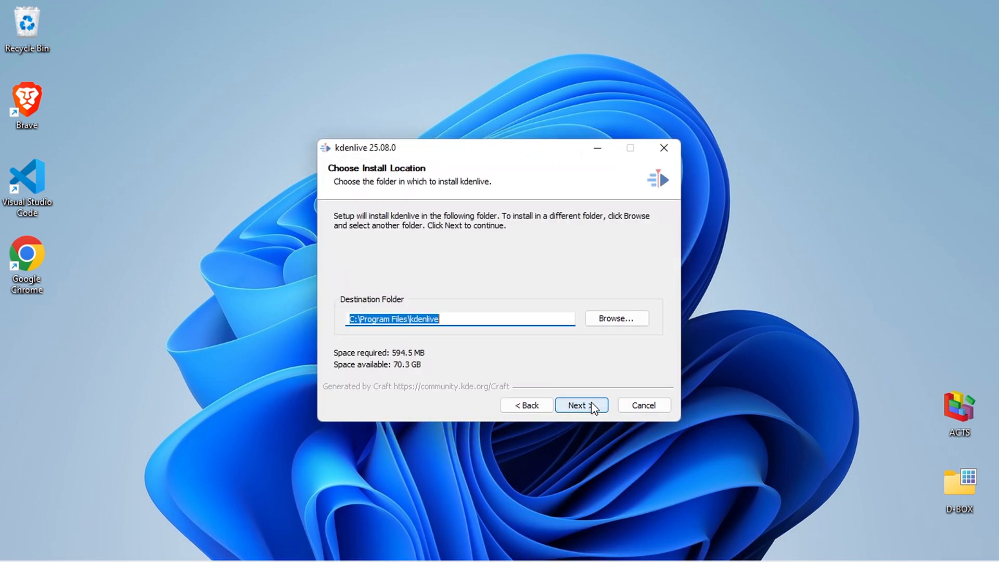
mouse_move(537, 334)
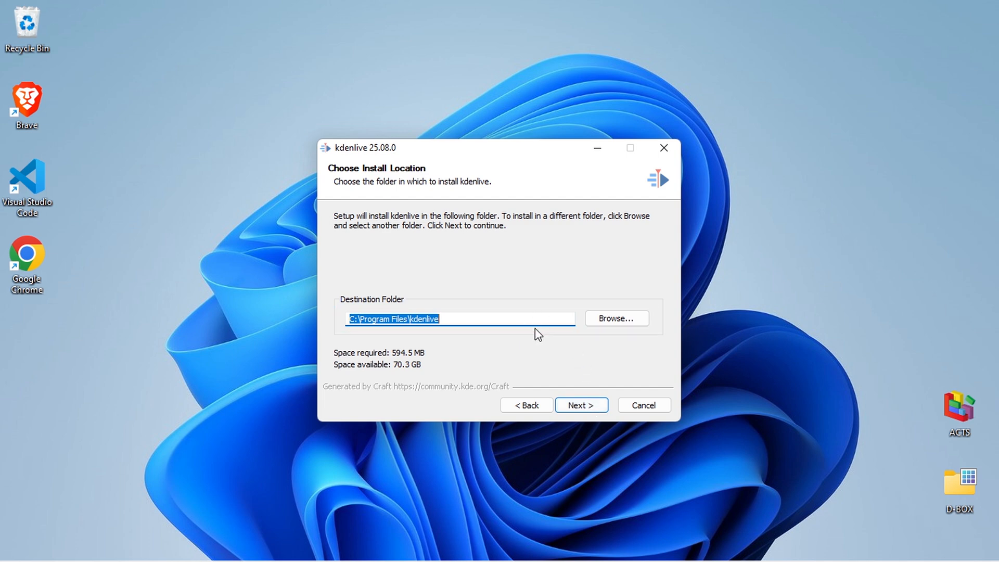
mouse_move(628, 411)
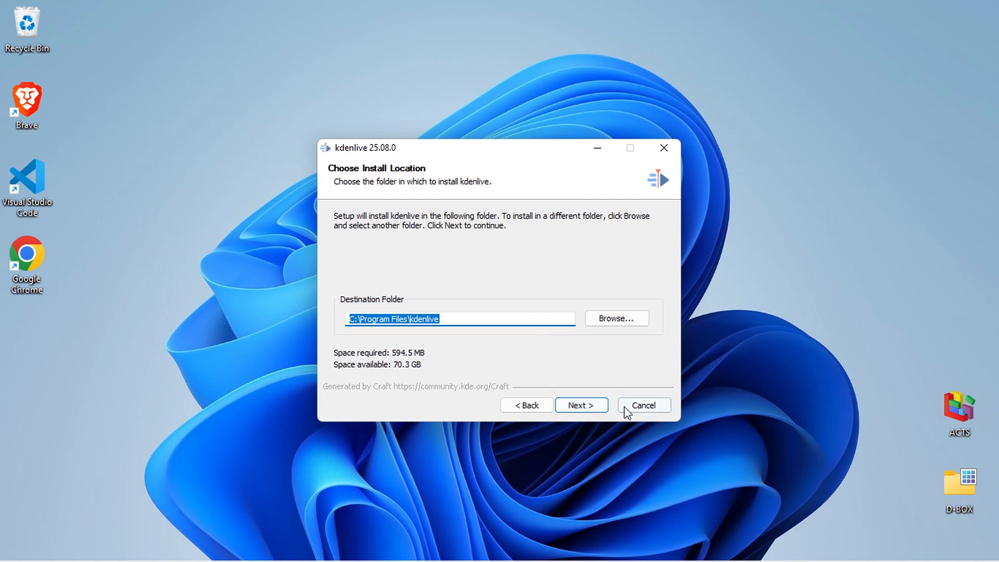
click(580, 405)
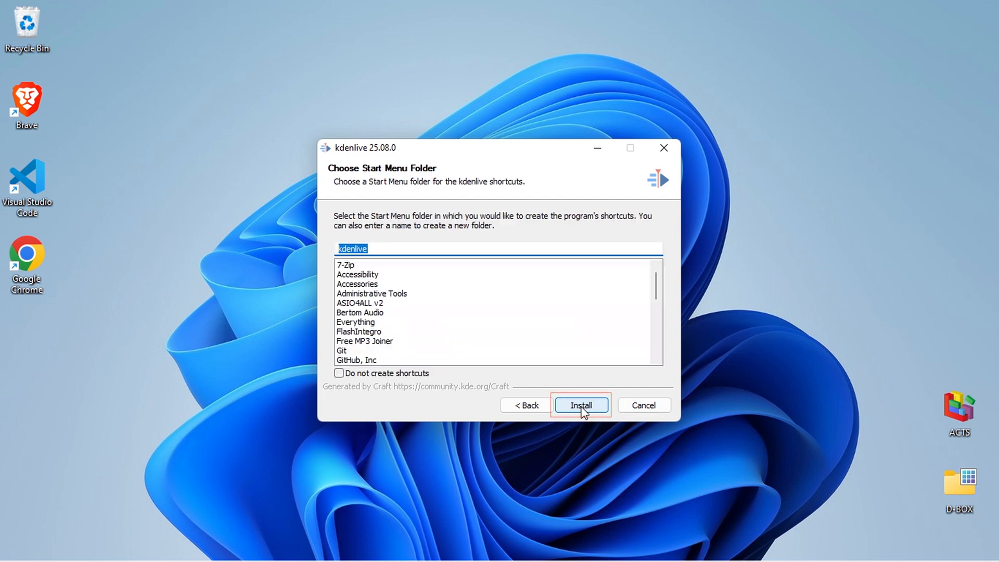
click(579, 404)
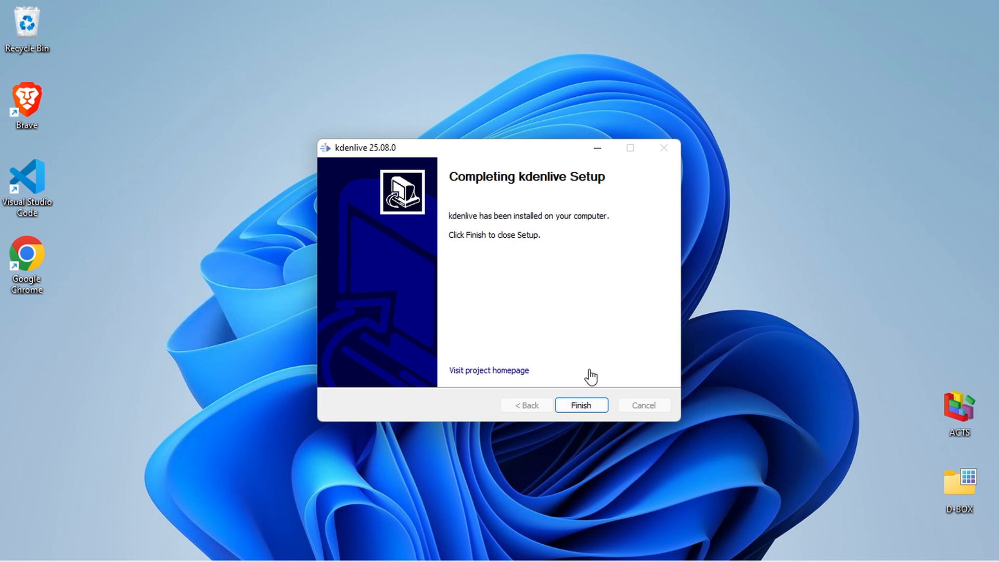
click(580, 405)
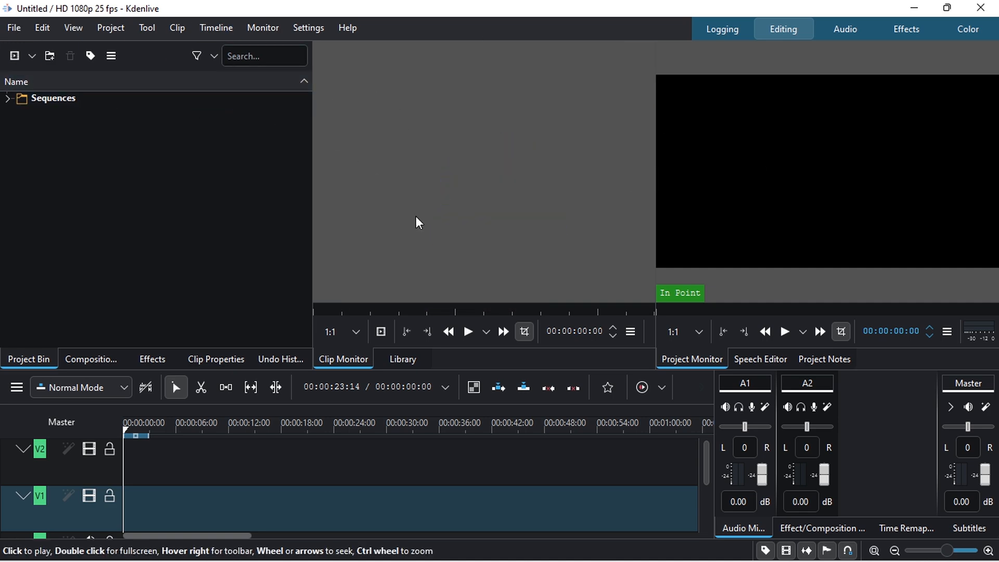
right_click(124, 191)
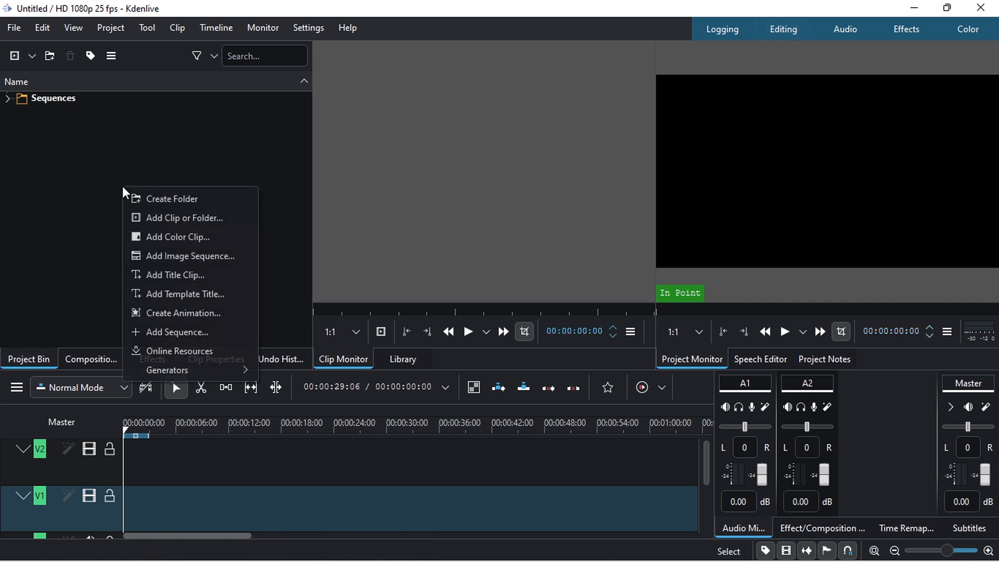
mouse_move(190, 218)
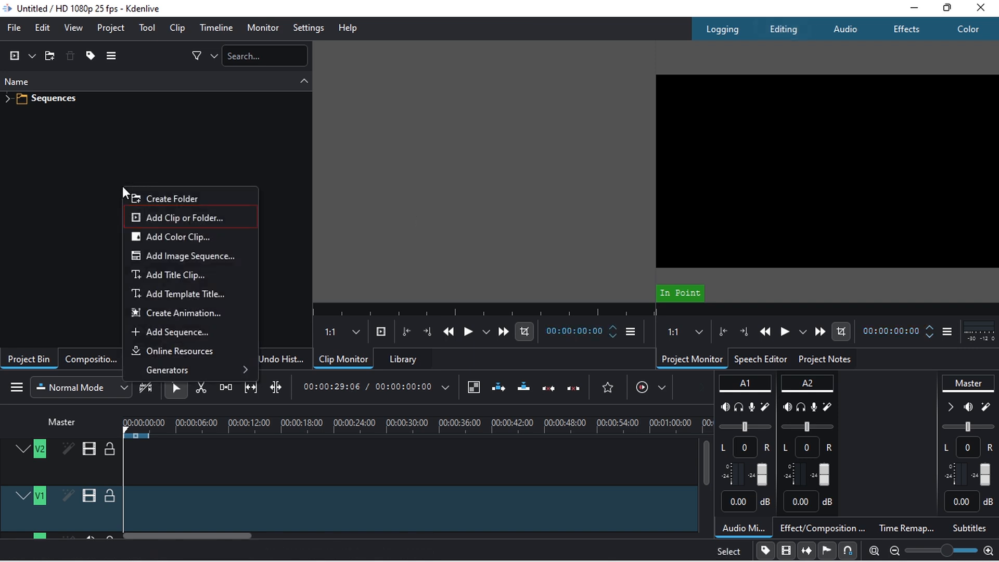
click(181, 217)
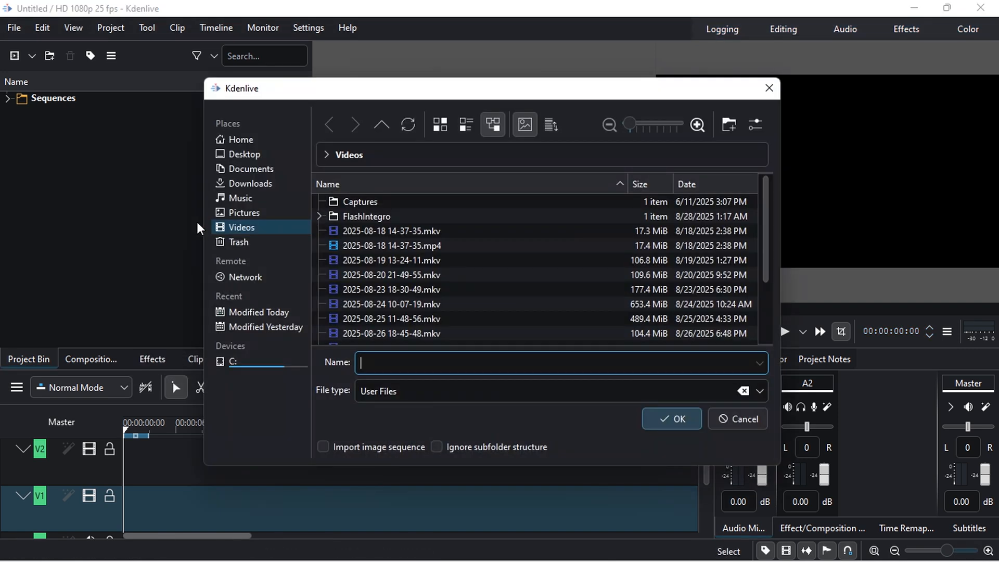
click(392, 261)
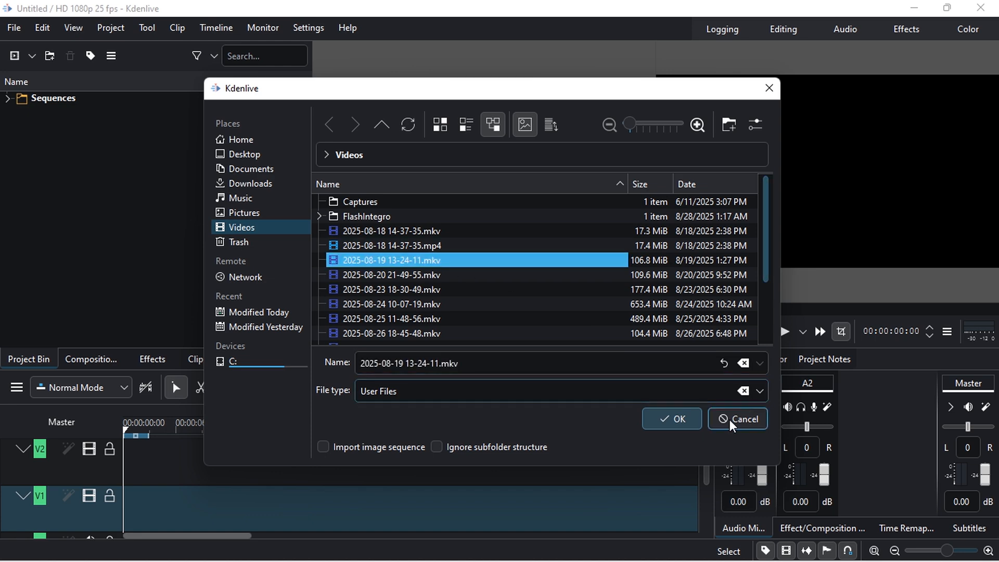
click(670, 418)
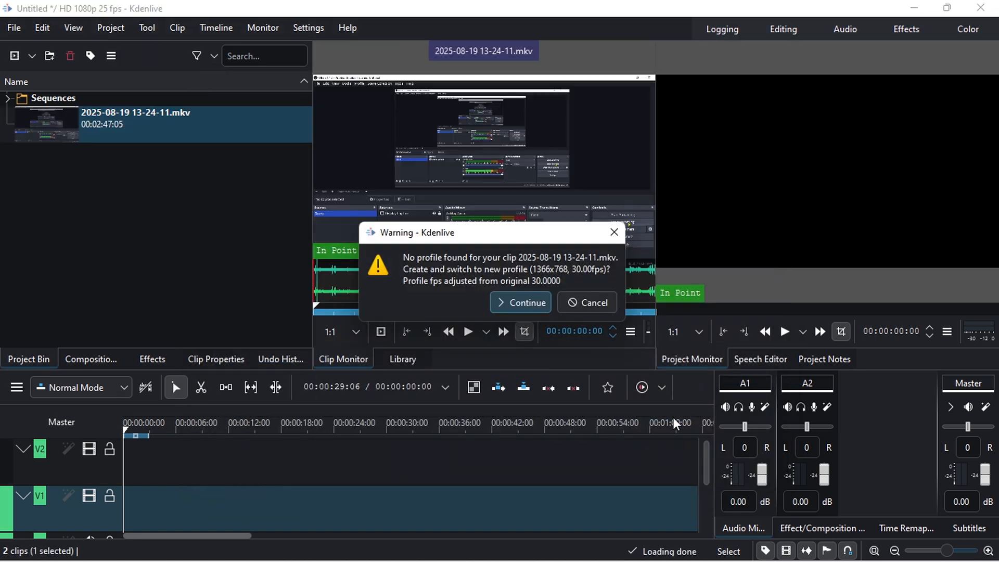
click(520, 301)
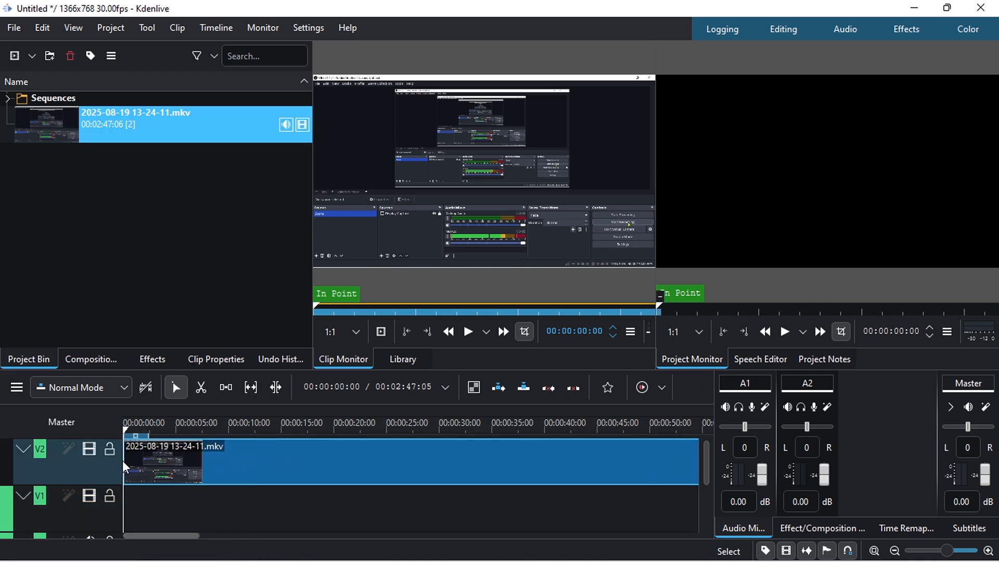
Play the timeline to preview the recorded image-editing footage in the monitor
click(233, 422)
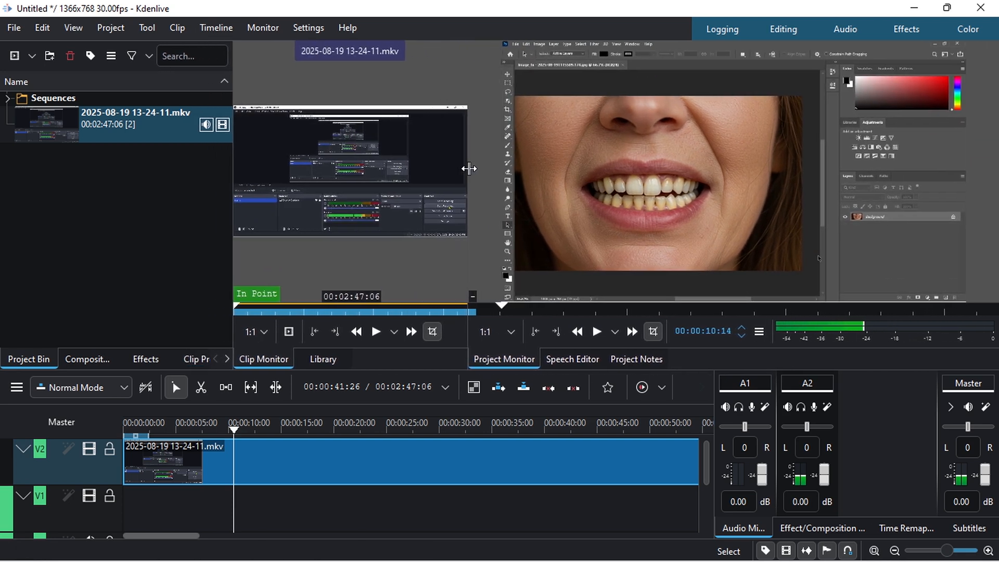
click(596, 331)
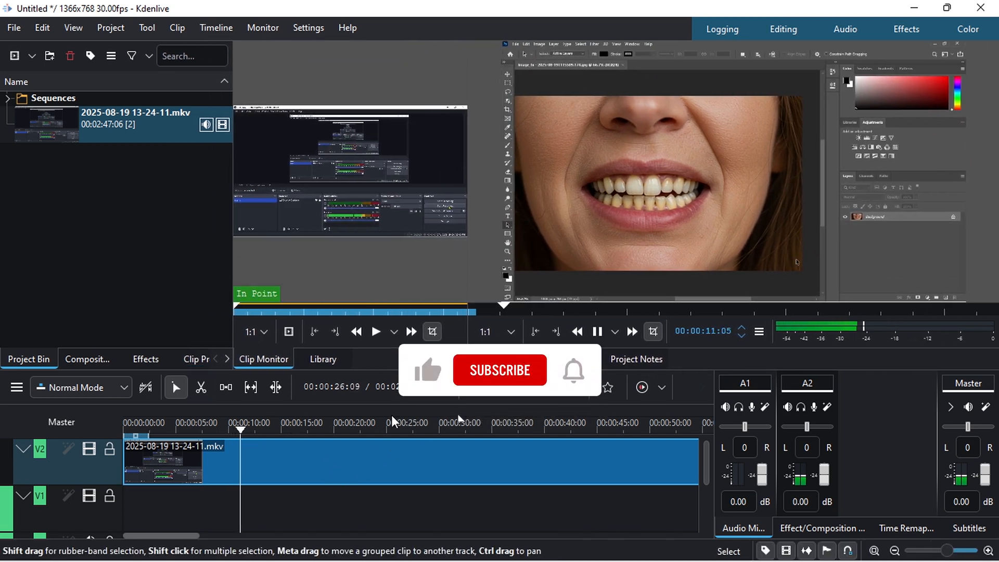